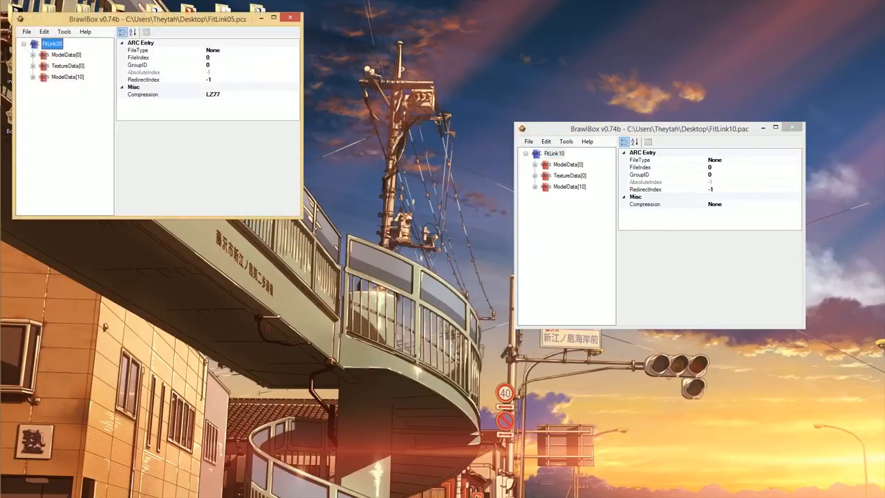
Step: Arrange FitLink05 beside FitLink10 and preview both Link models, expanding FierceDeityLink's contents
left_click_drag(155, 19, 362, 130)
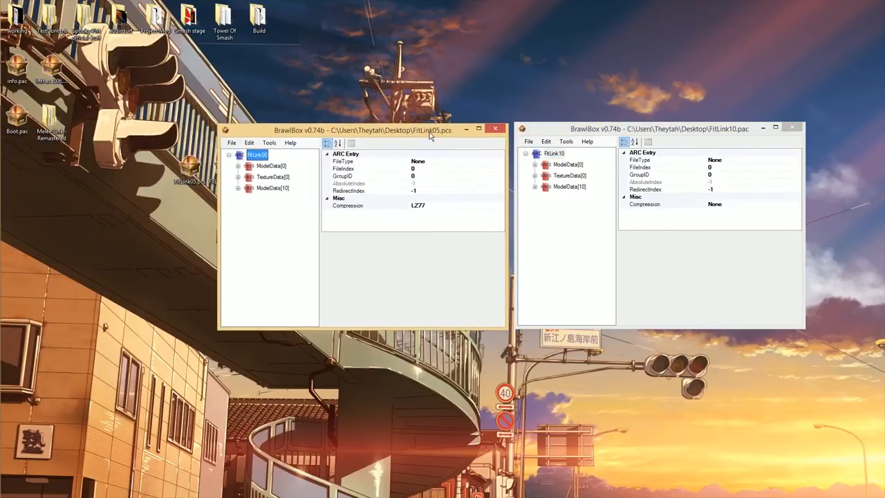
left_click(238, 166)
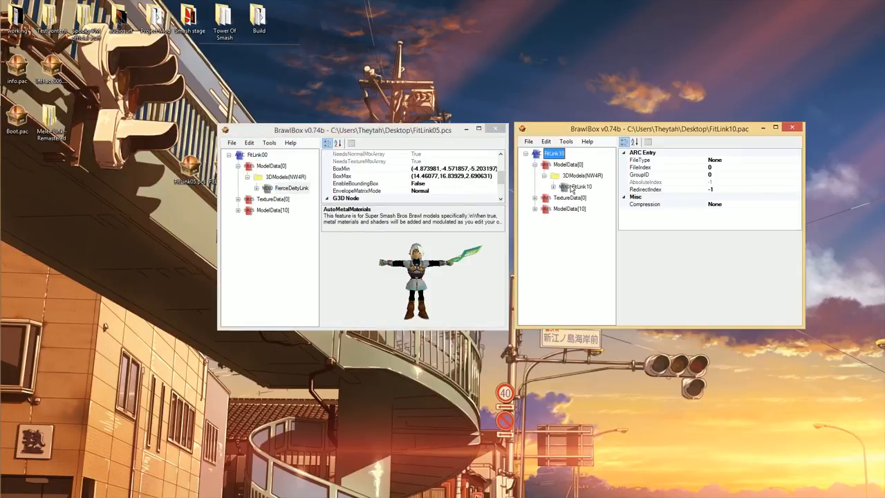
left_click(581, 186)
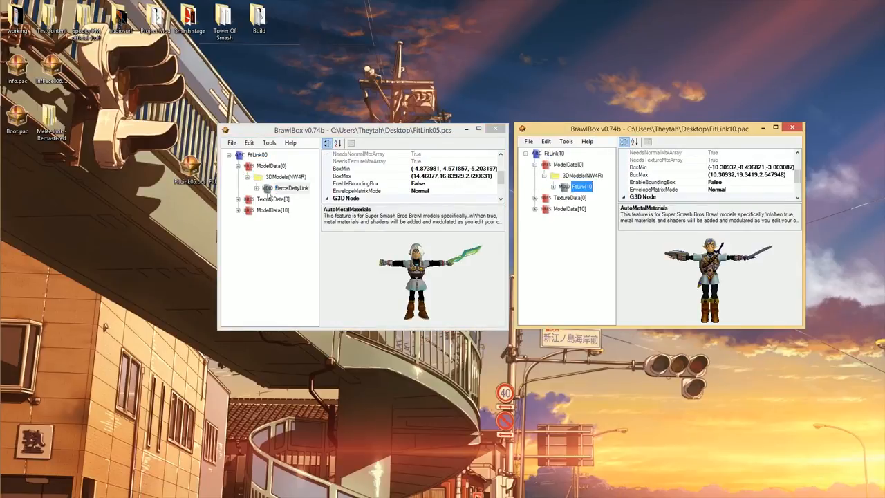
left_click(266, 188)
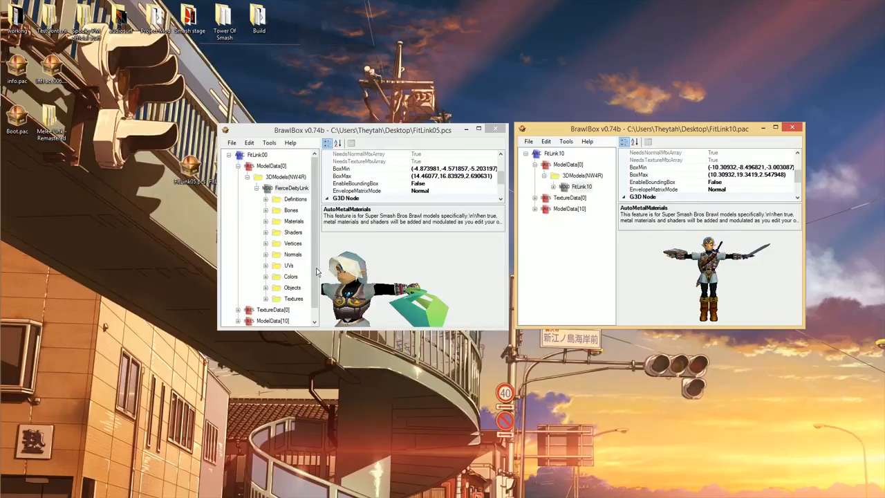
Step: Export FierceDeityLink as .mdl0 to the Desktop and start importing an object from it into FitLink10
left_click(478, 130)
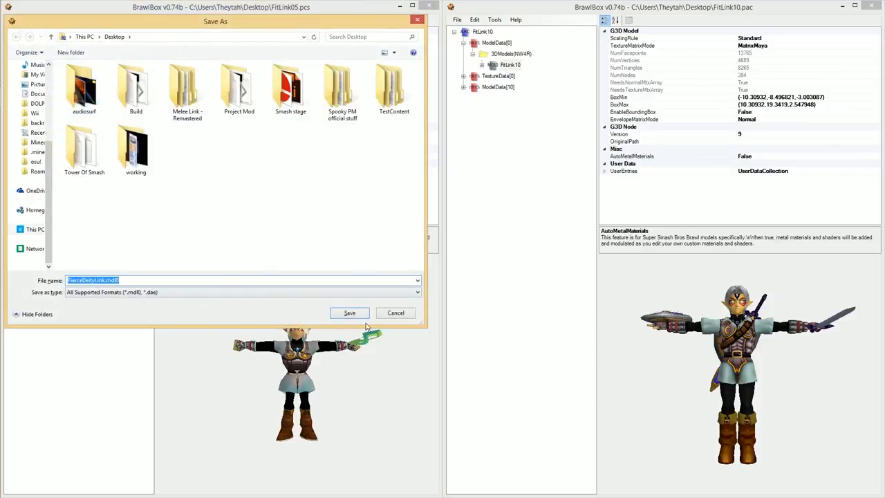
left_click(349, 313)
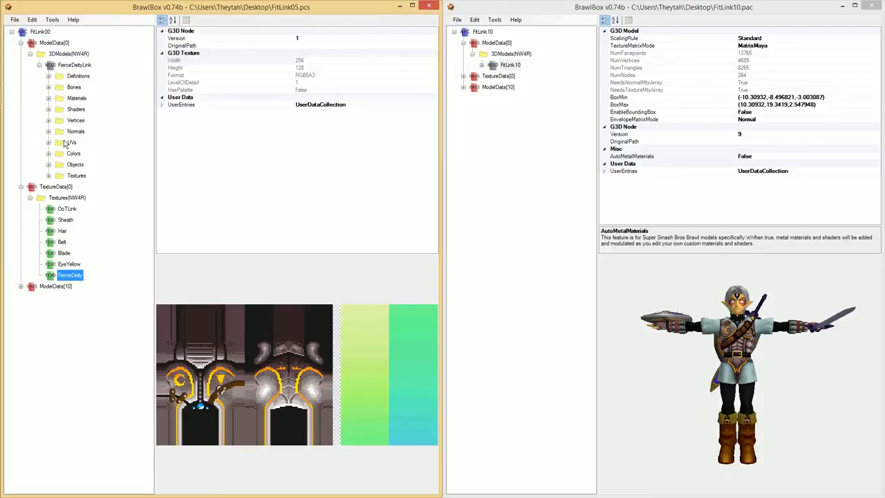
left_click(49, 164)
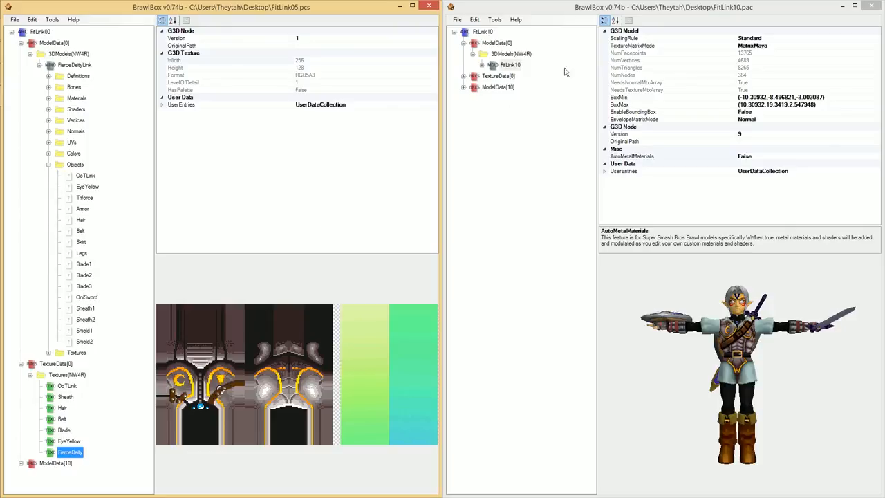
left_click(429, 7)
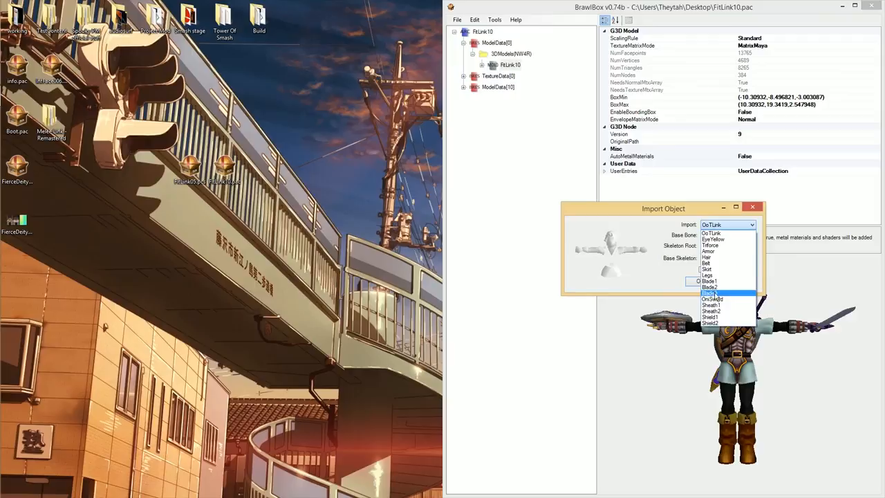
Step: Import the OniSword object with Base Skeleton set to Merge
left_click(713, 293)
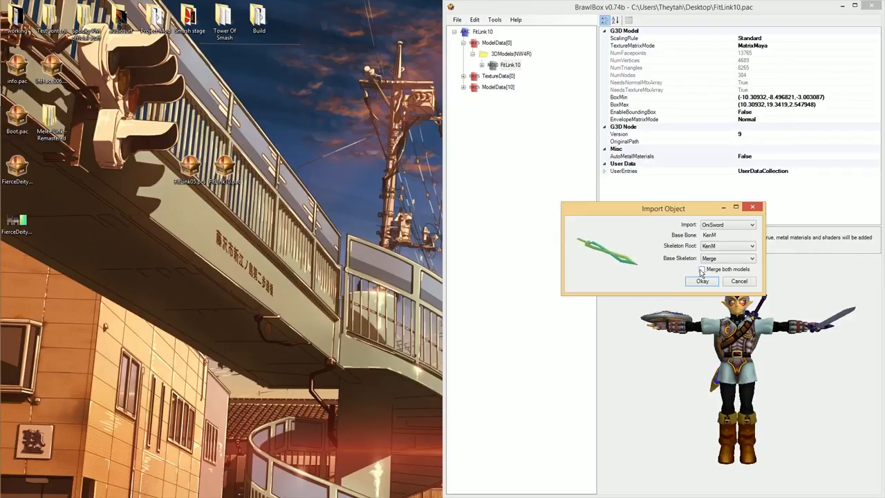
left_click(703, 268)
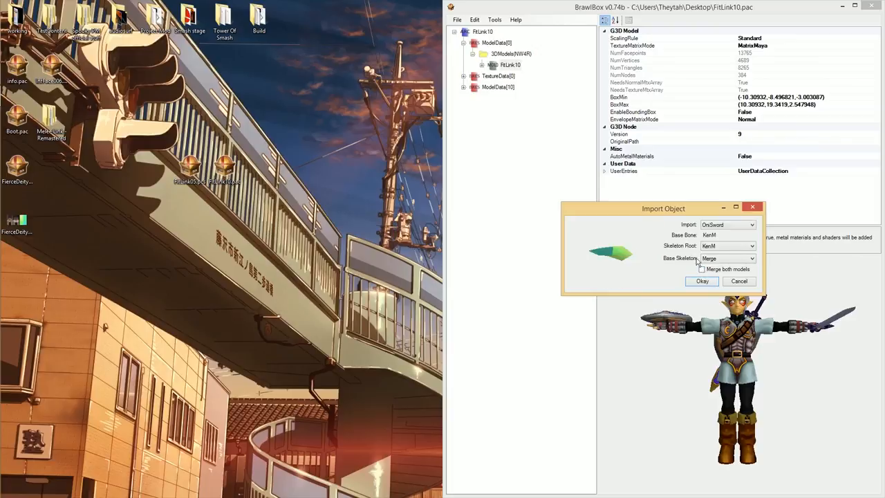
left_click(703, 281)
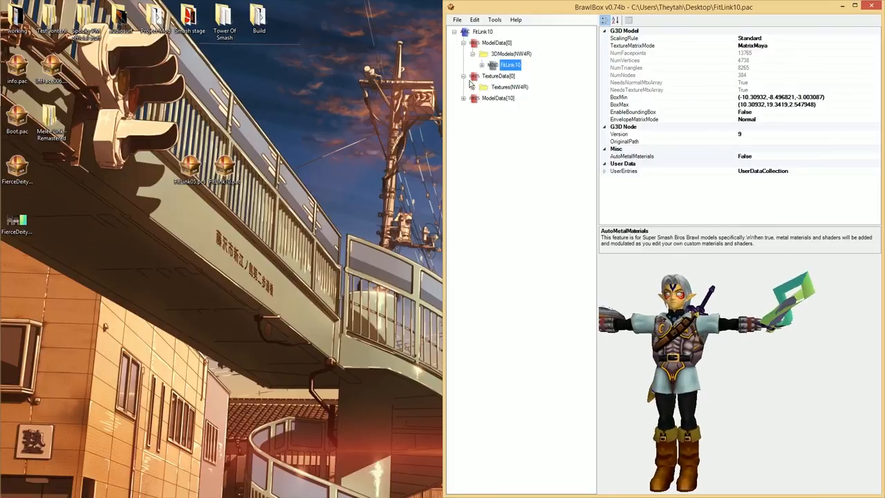
Step: Import FierceDeity.png into FitLink10's TextureData with the chosen encoding format
right_click(498, 76)
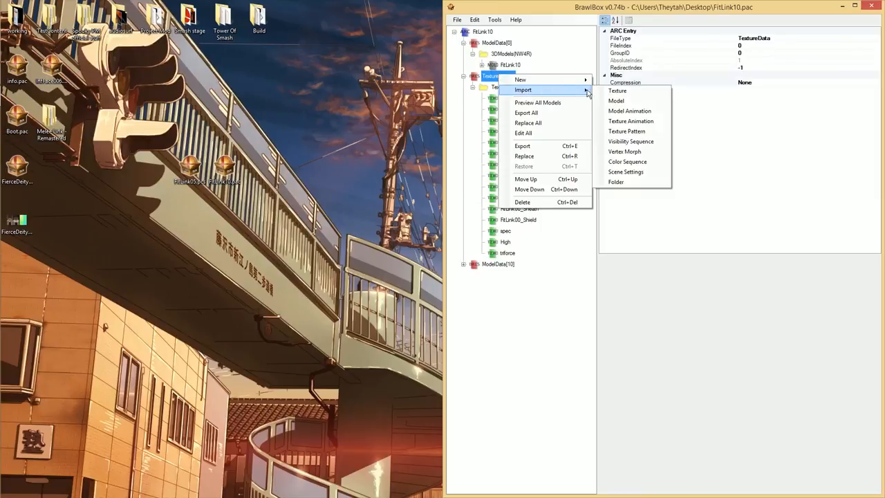
left_click(617, 91)
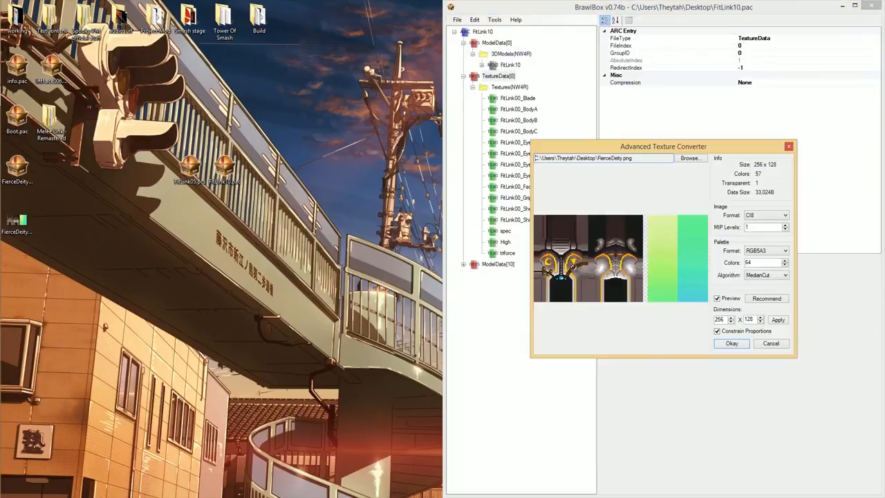
left_click(766, 216)
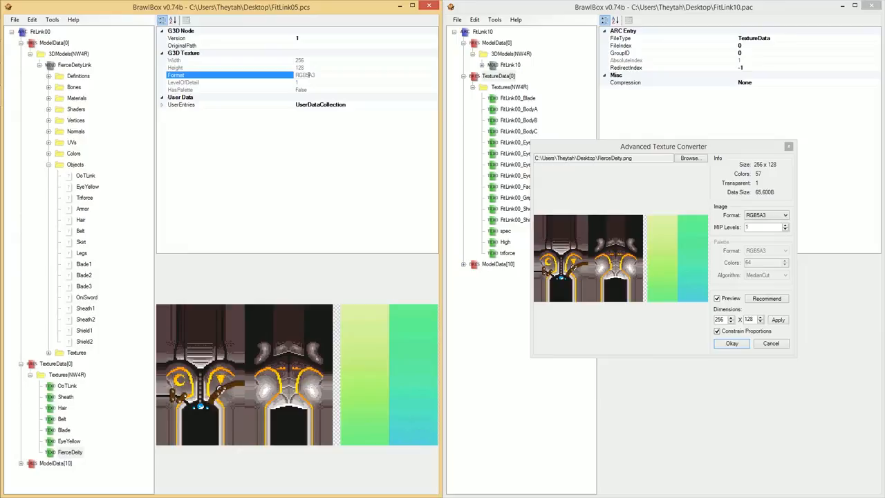
left_click(731, 344)
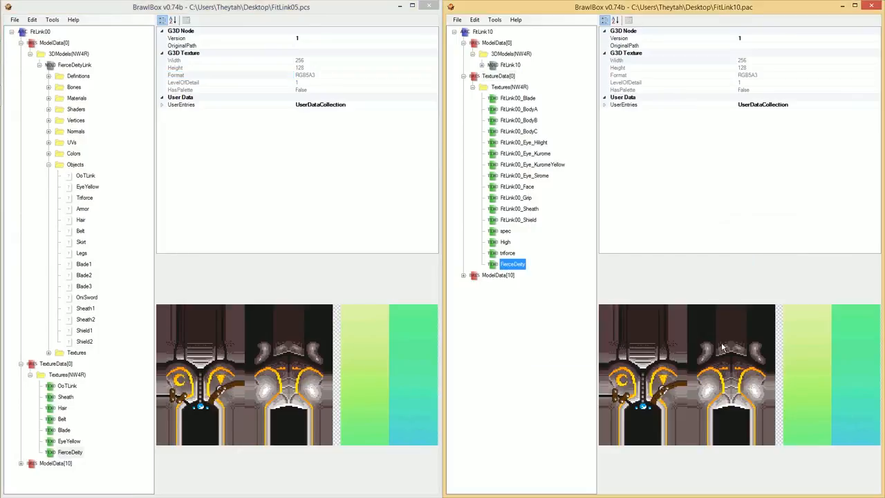
left_click(498, 75)
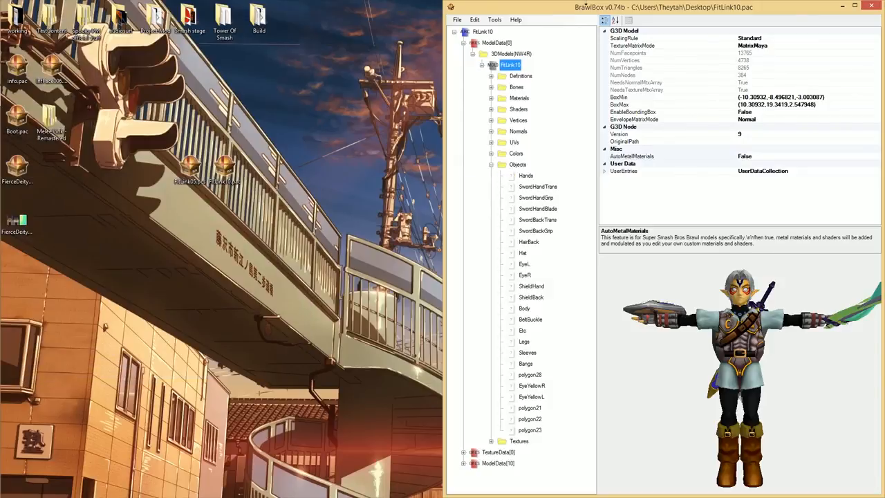
Step: Match the imported sword's visibility bone to the original OniSword's setting
left_click(530, 429)
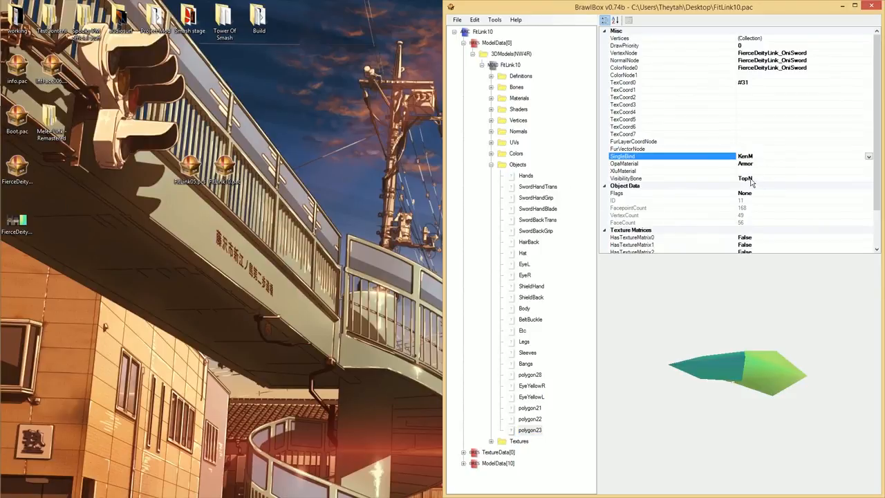
left_click(626, 177)
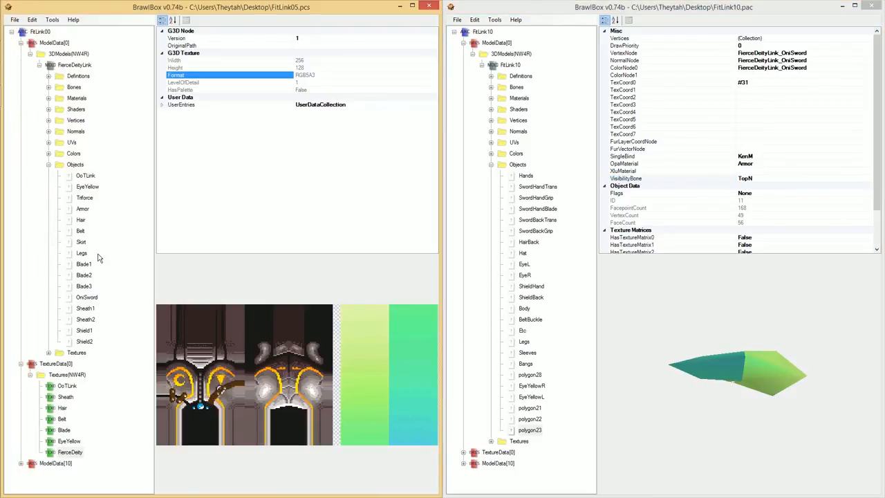
left_click(86, 296)
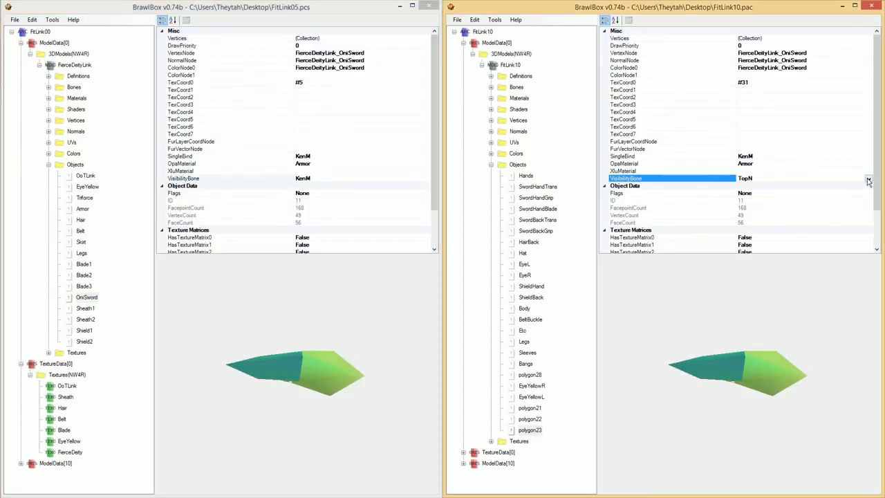
left_click(869, 179)
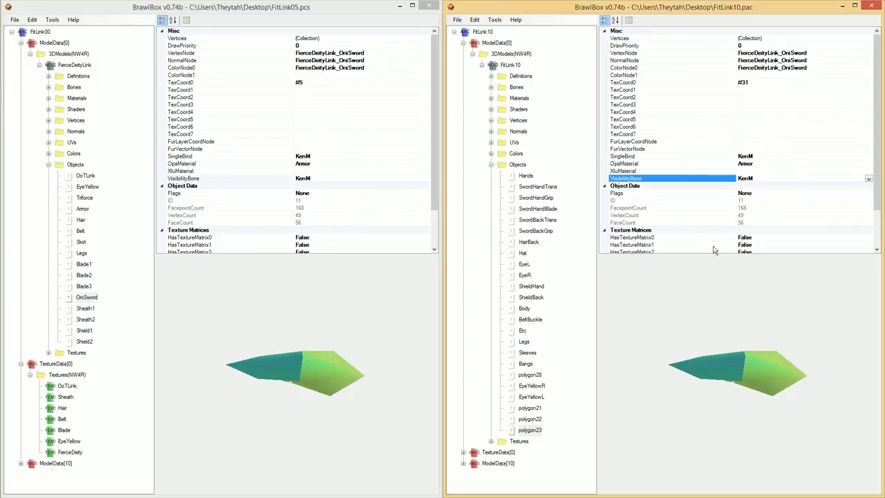
Step: Review the hand-grip and back sword objects, then preview the full FitLink10 model
left_click(491, 163)
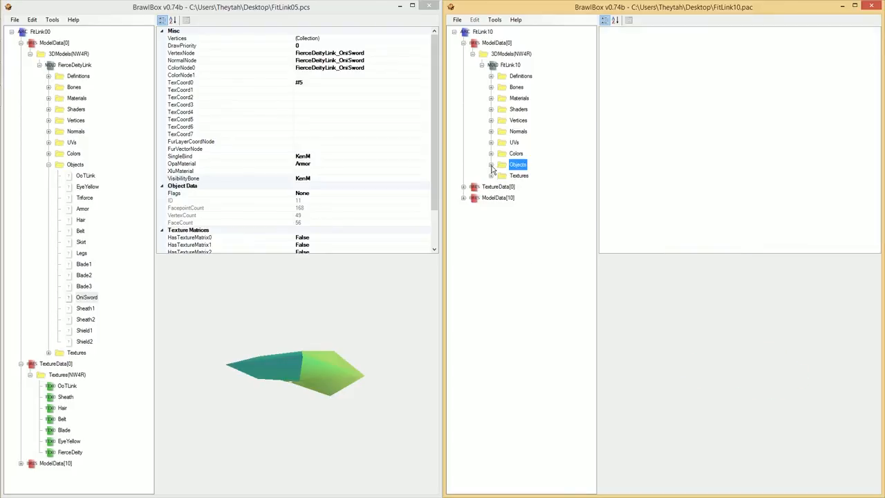
left_click(510, 65)
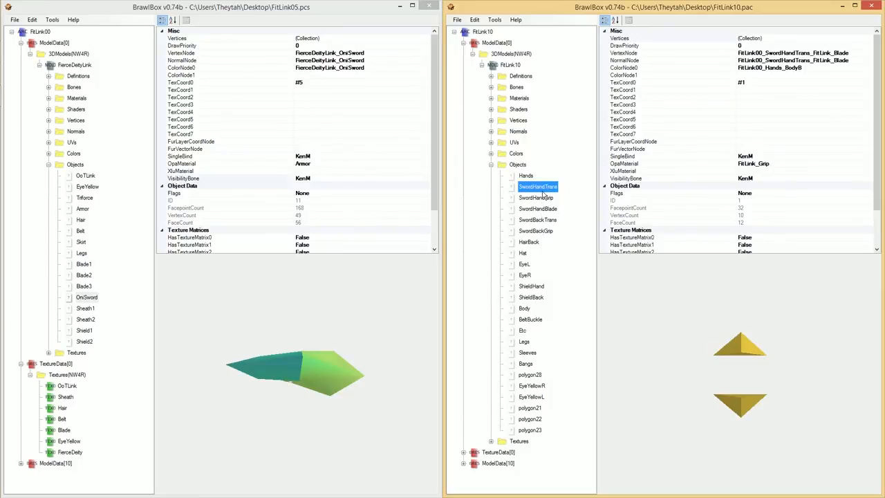
left_click(537, 185)
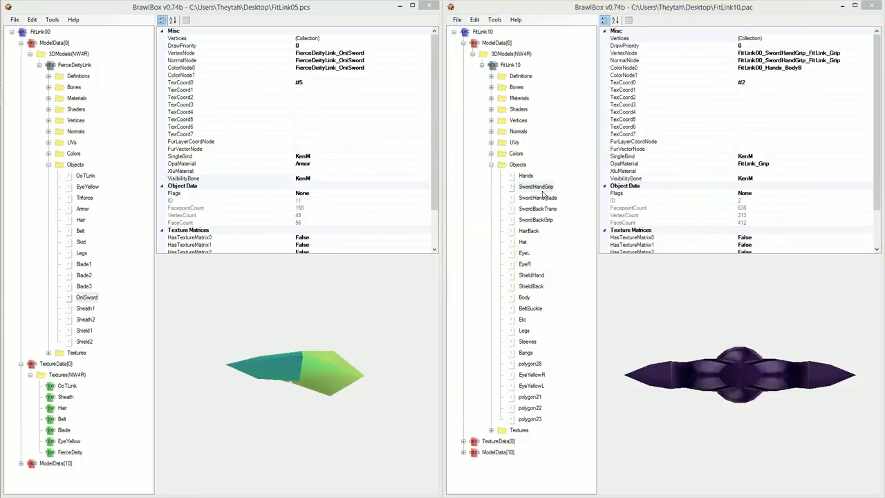
left_click(536, 185)
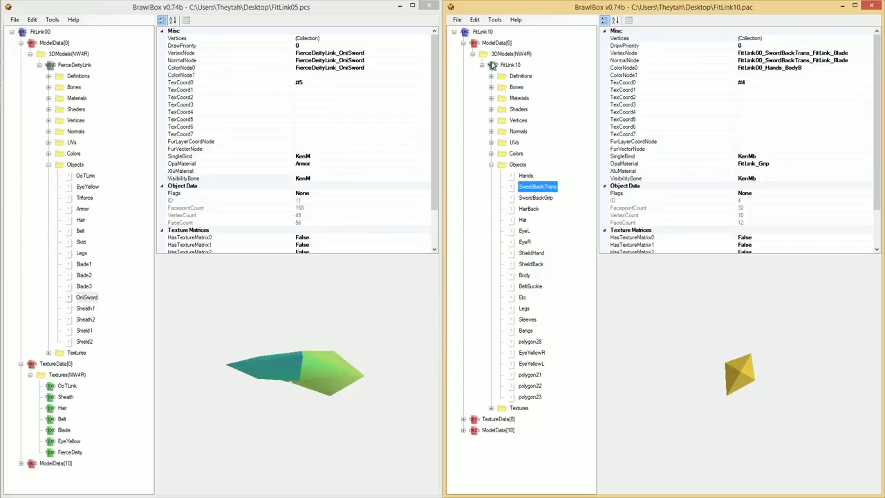
left_click(510, 65)
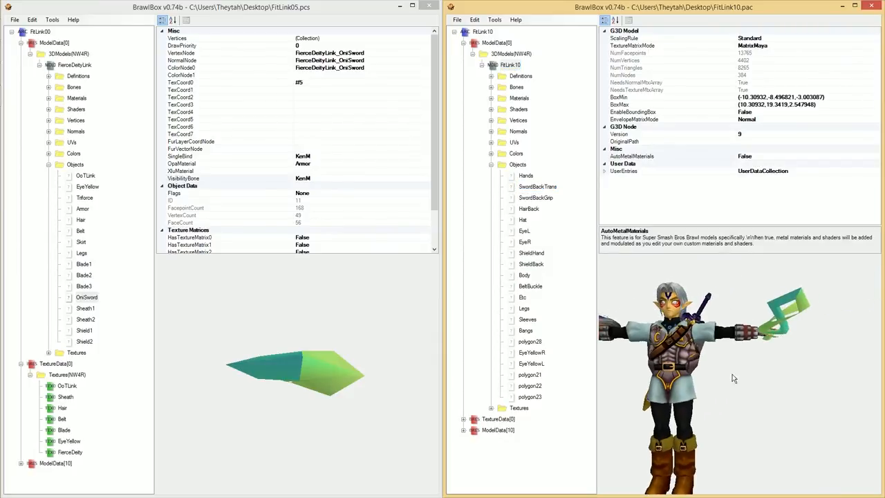
Step: Preview the FitLink10 model in the model editor, browse Desktop > Project Mod, then close the viewer
right_click(506, 65)
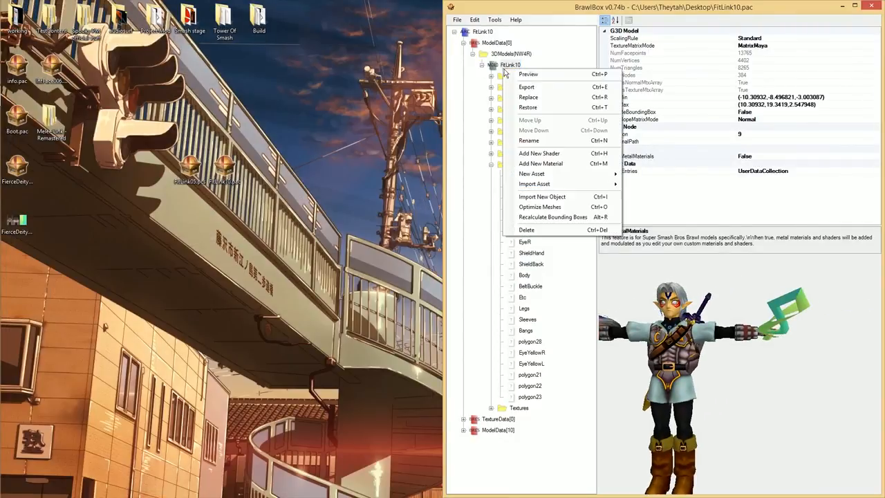
left_click(528, 74)
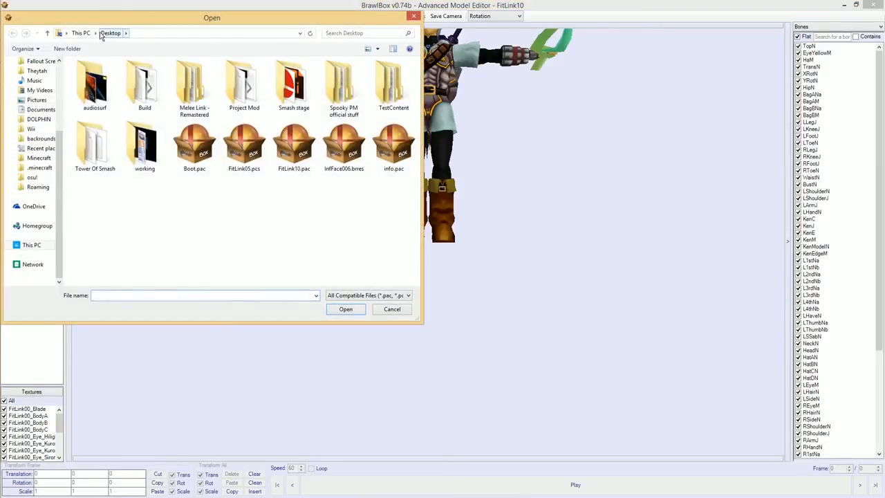
left_click(243, 83)
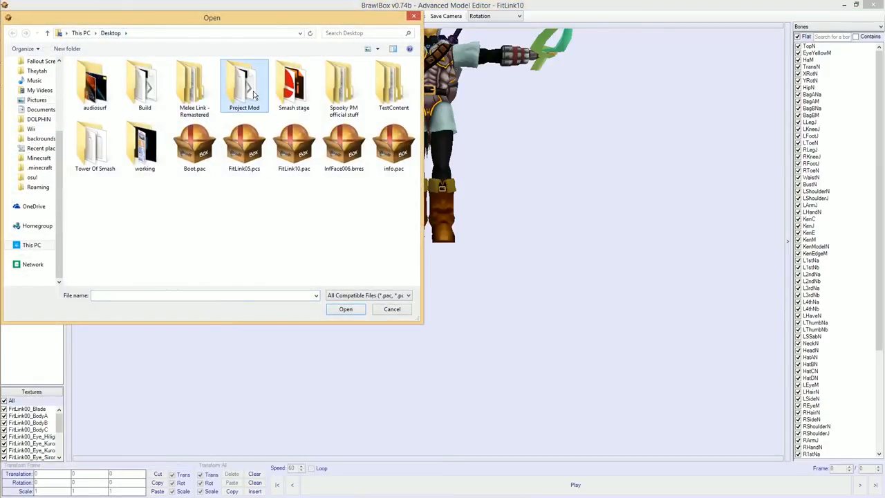
left_click(144, 145)
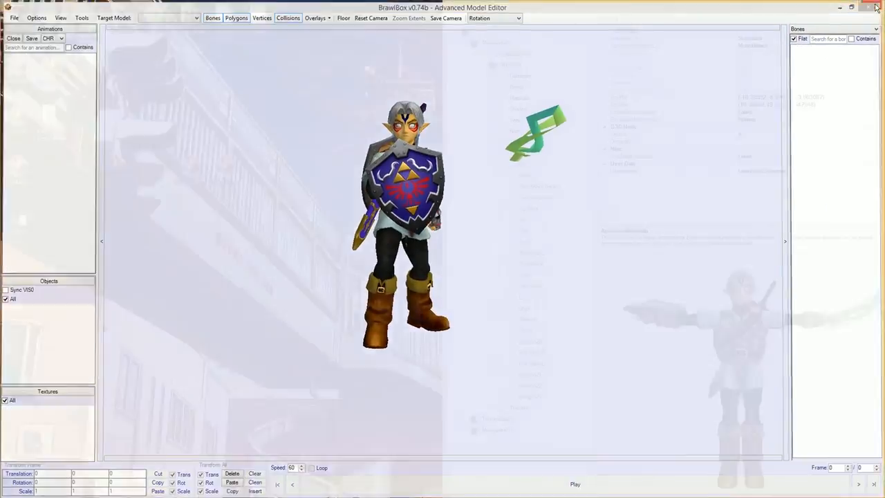
left_click(863, 8)
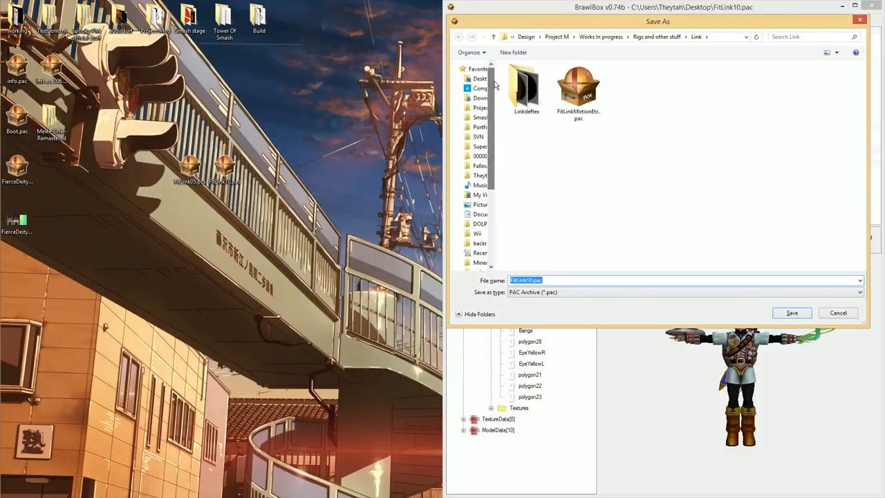
Step: Save the model to the Desktop as FitLink00.pac and reopen that file
left_click(480, 77)
type("0")
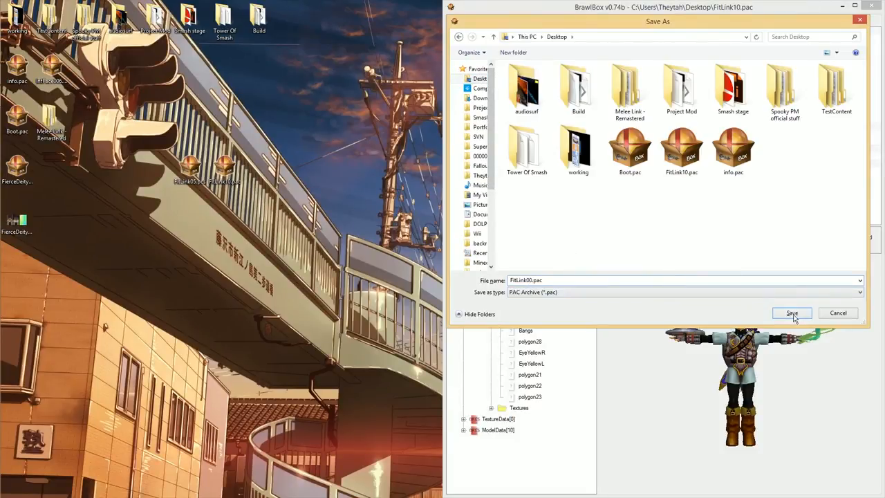
left_click(793, 313)
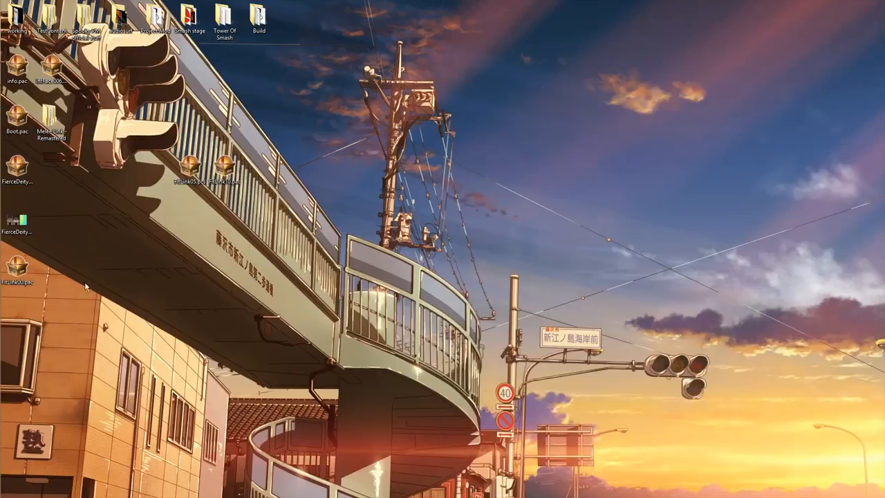
double_click(17, 268)
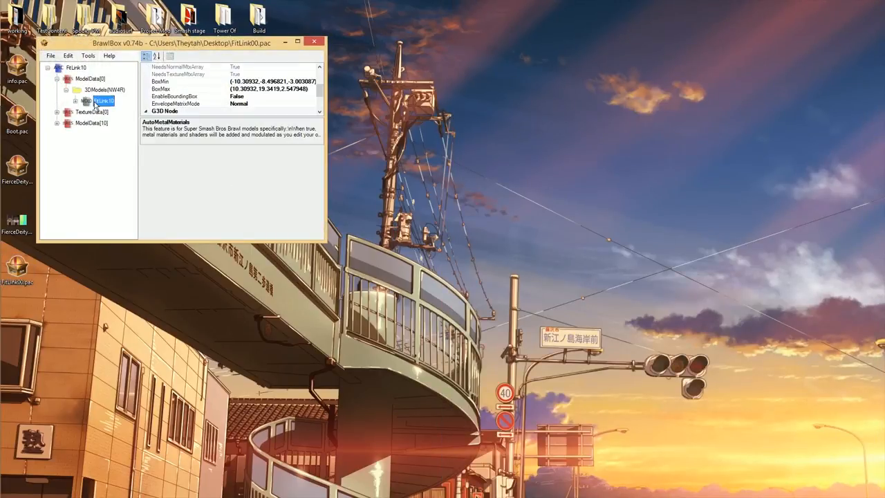
Step: Load Link's motion file from Works in progress > Rigs and other stuff and play an animation
double_click(103, 101)
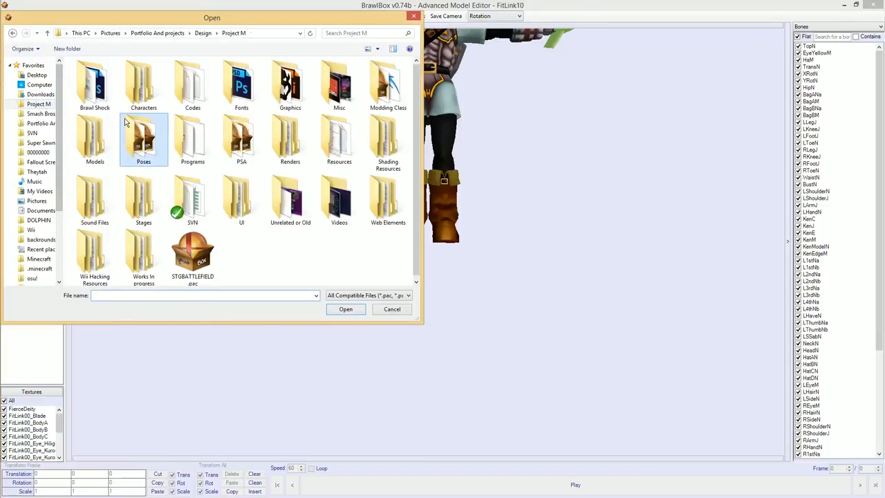
double_click(144, 260)
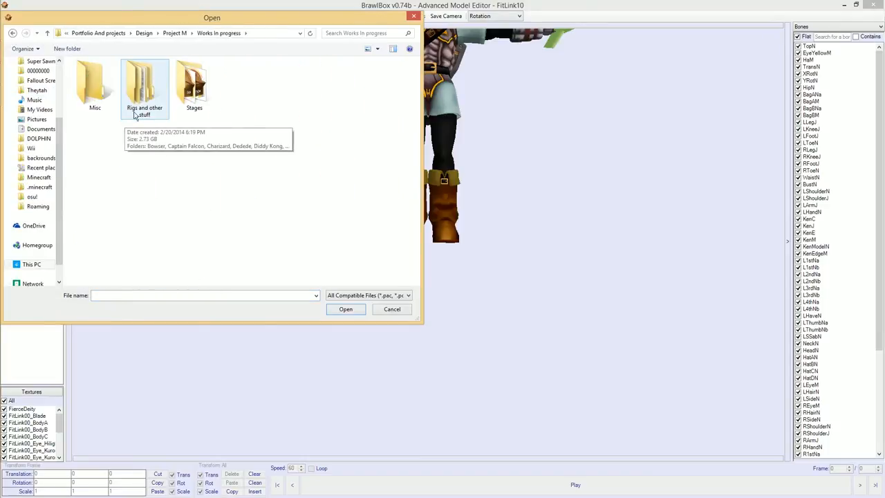
double_click(144, 83)
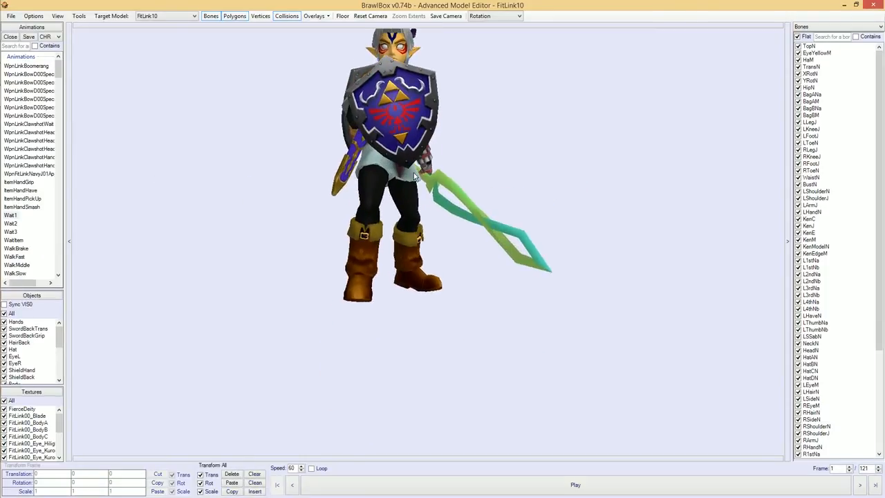
left_click(576, 484)
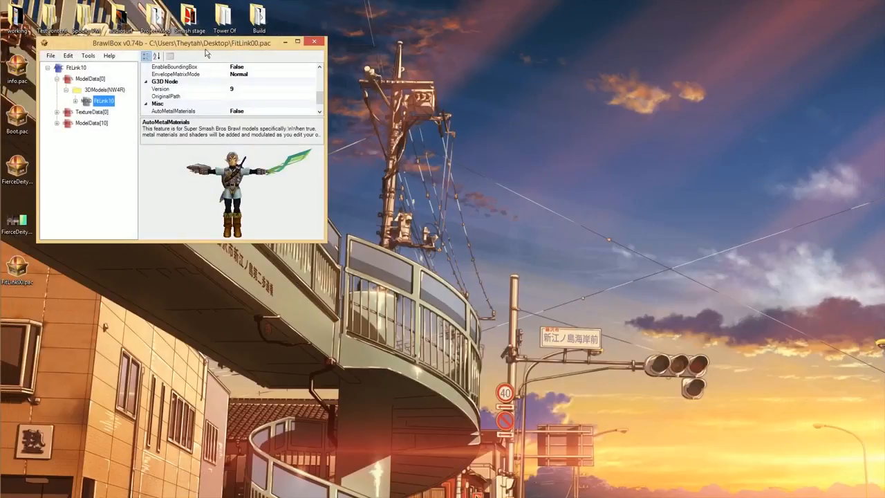
left_click_drag(201, 43, 442, 151)
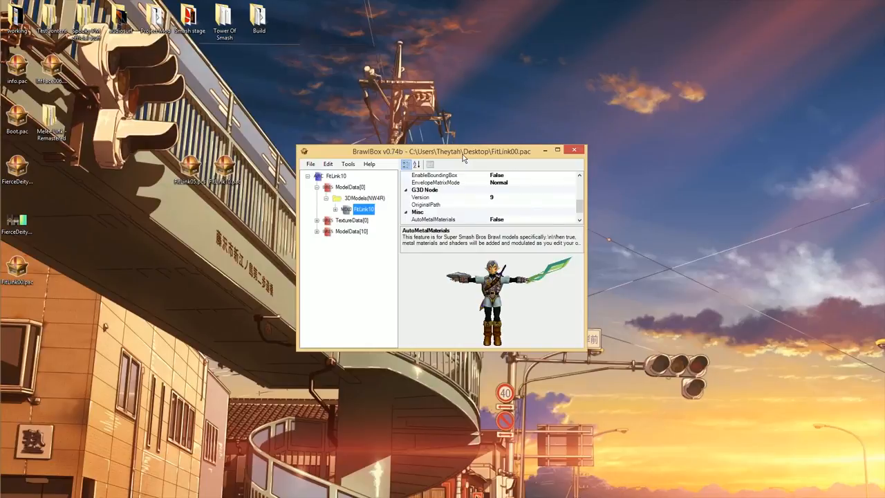
mouse_move(469, 156)
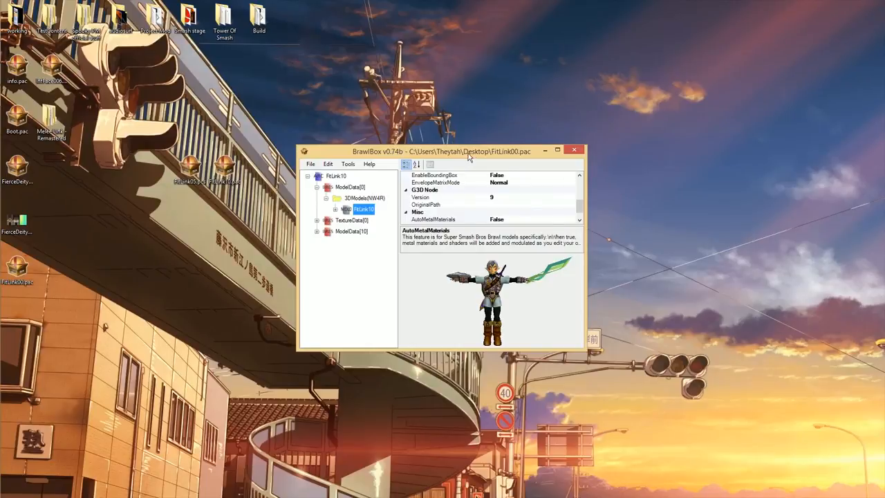